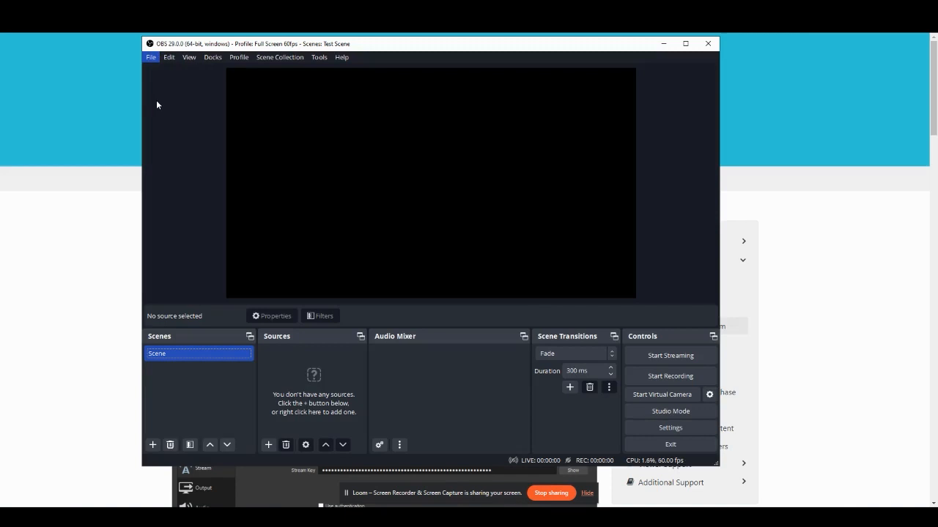
# Show the Stream settings with Custom service and focus the empty Server field.
pyautogui.click(669, 427)
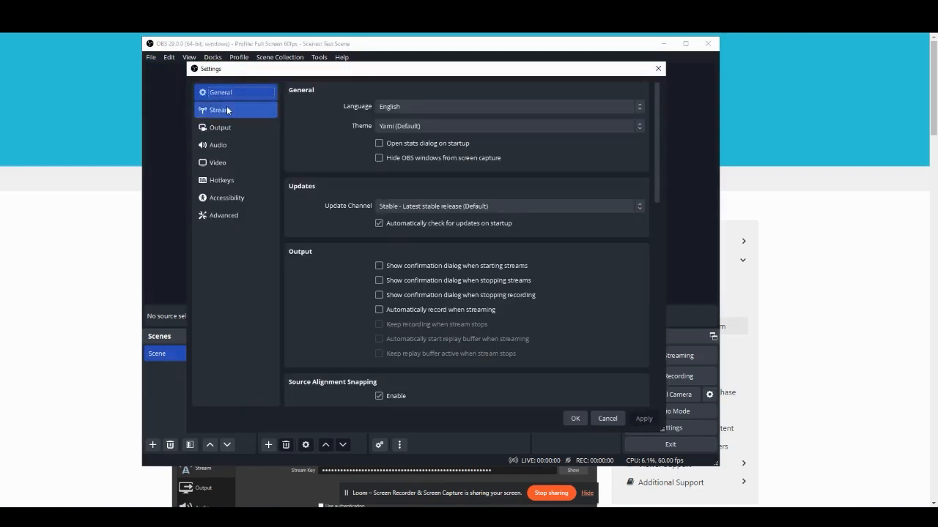
pyautogui.click(220, 110)
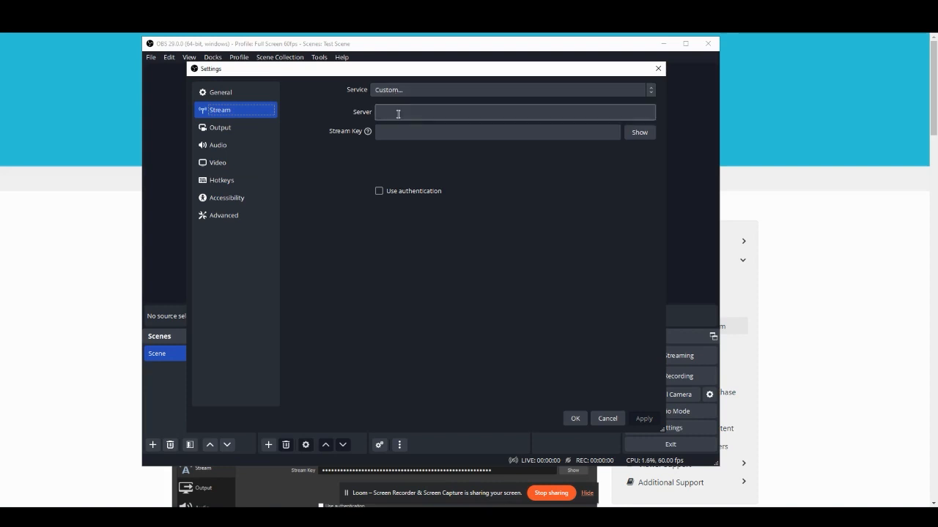
pyautogui.click(499, 132)
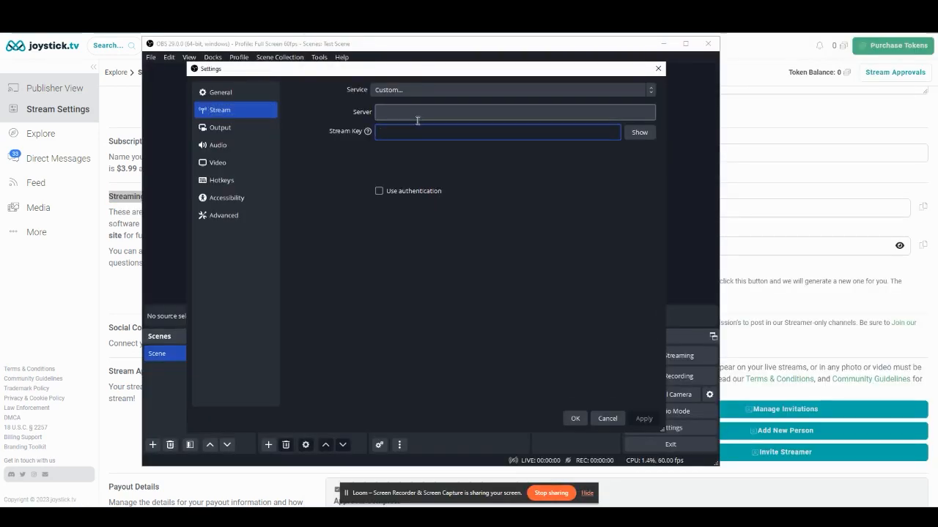
# Show the Output settings and keep Output Mode on Advanced (x264, CBR, 4500 Kbps).
pyautogui.click(219, 126)
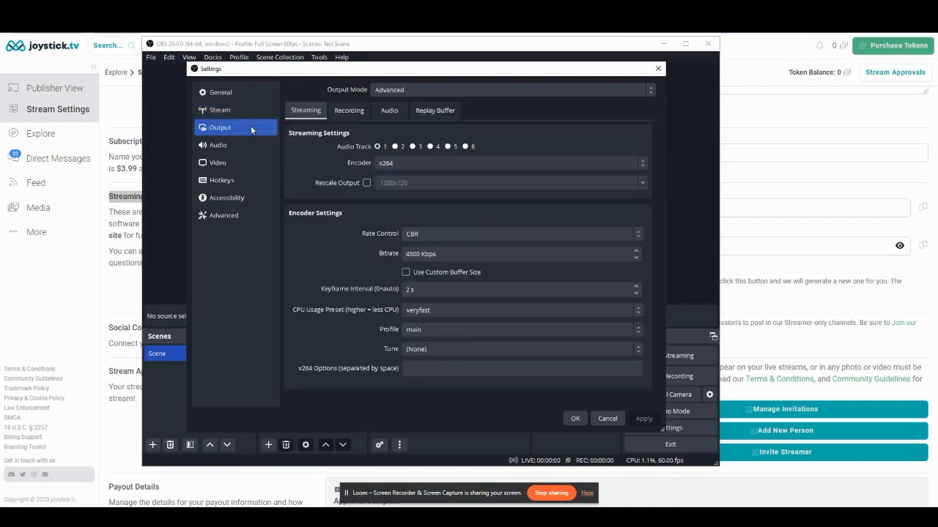
pyautogui.click(510, 90)
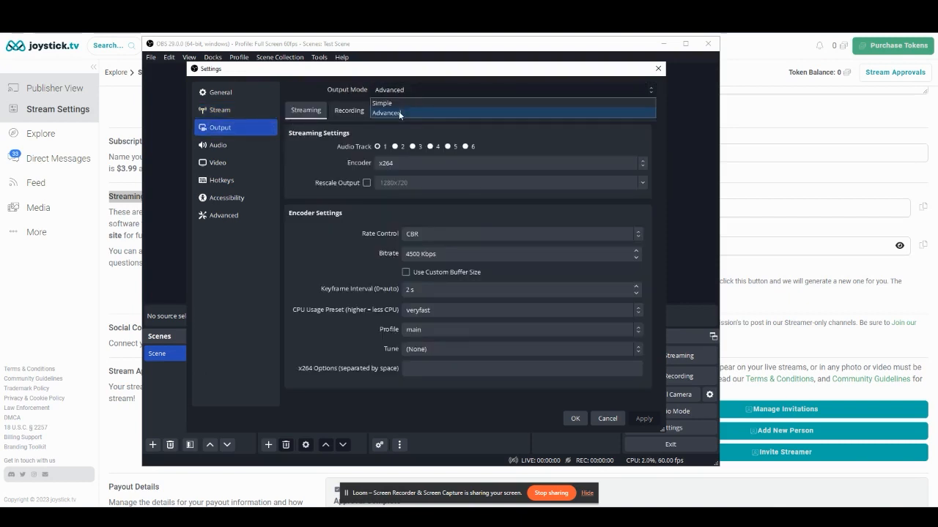
pyautogui.click(386, 113)
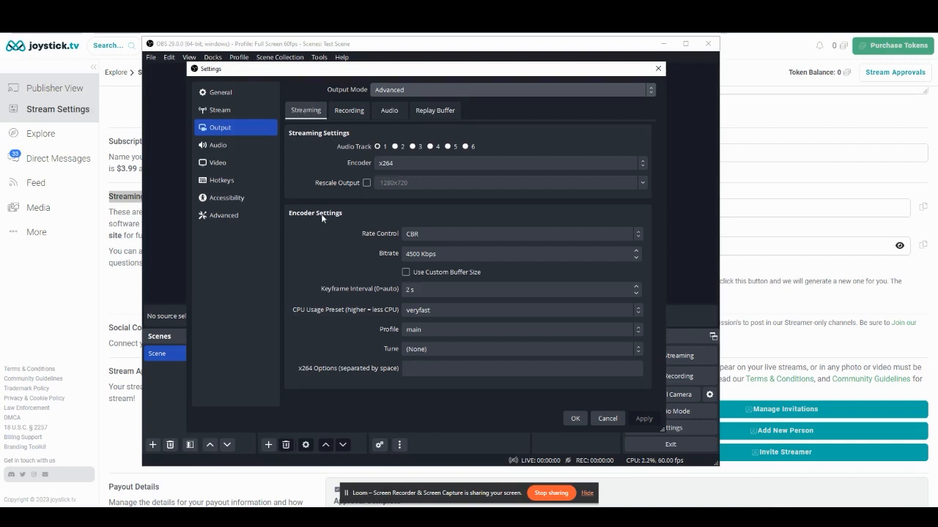
pyautogui.moveTo(322, 217)
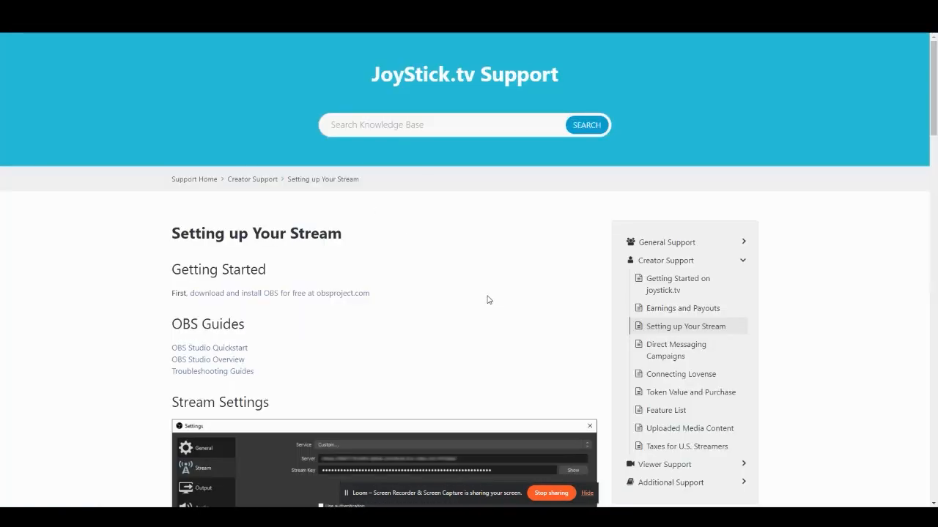
# Scroll the Setting up Your Stream article to the broadcasting guidelines and NVENC/x264 specs.
pyautogui.scroll(-3)
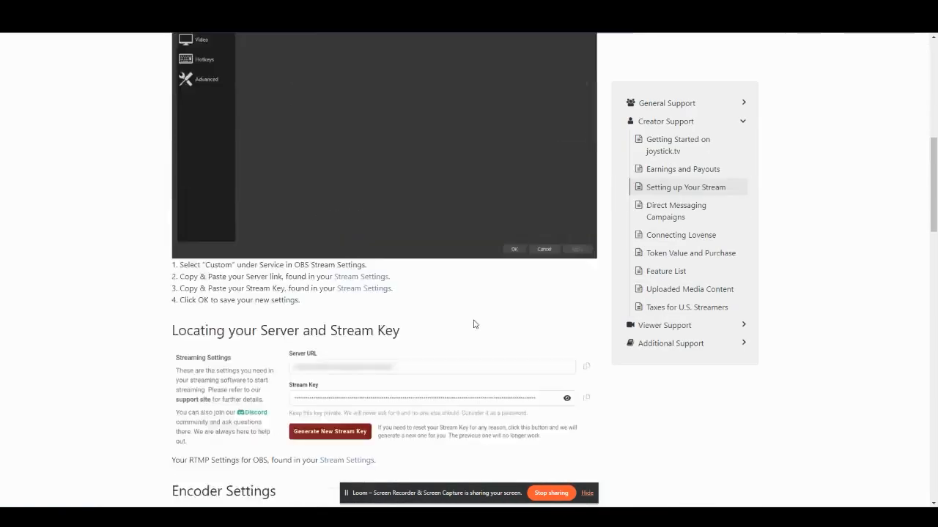
pyautogui.scroll(-3)
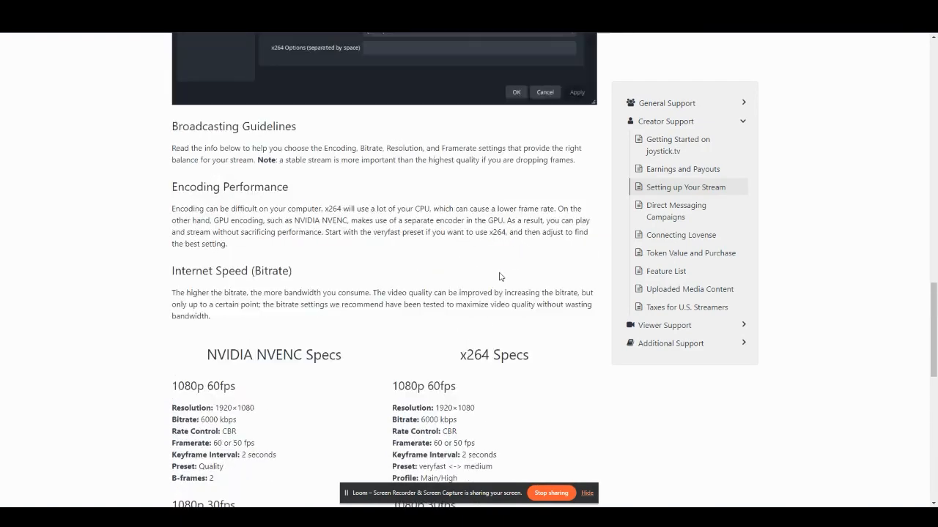
pyautogui.moveTo(434, 338)
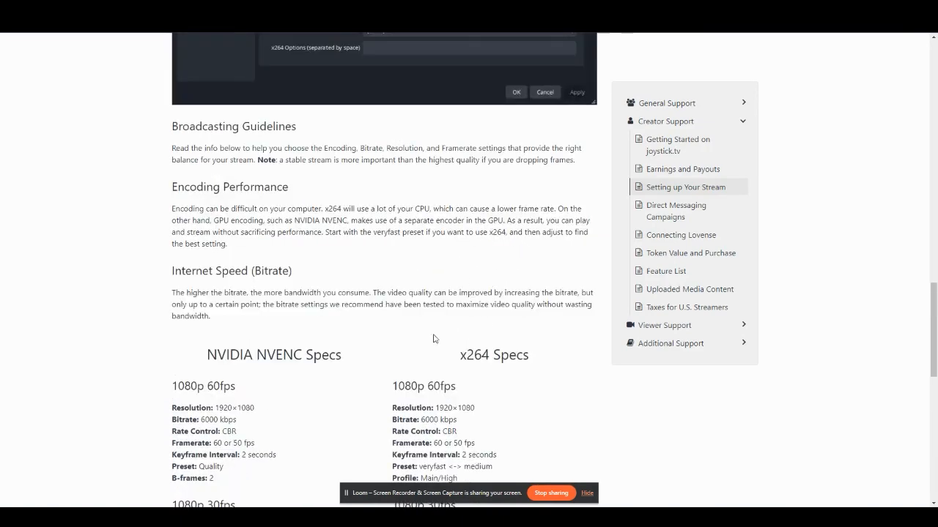
pyautogui.moveTo(492, 363)
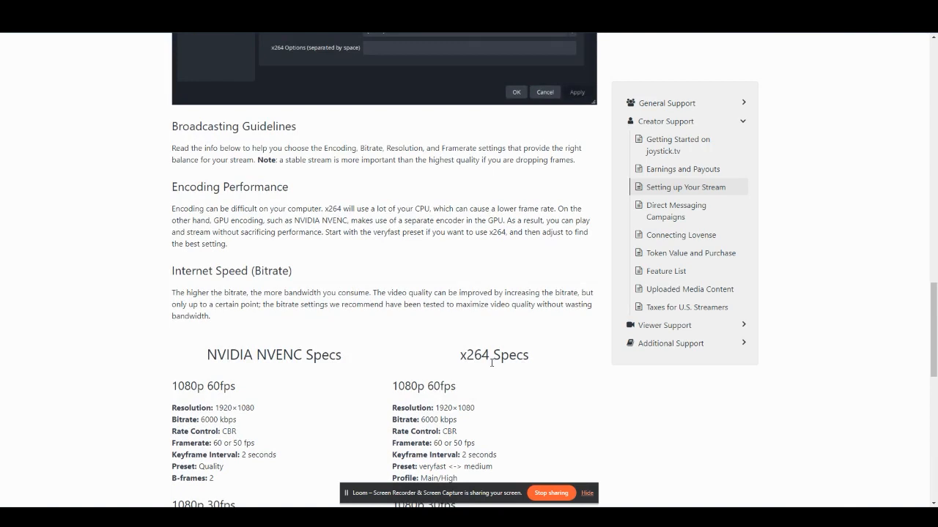
pyautogui.moveTo(487, 352)
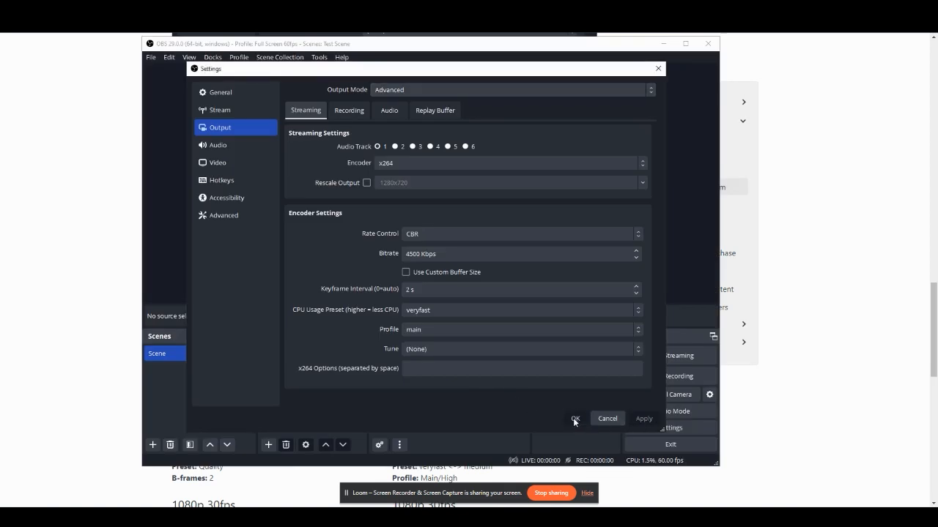
# Confirm the settings with OK and maximize the OBS main window.
pyautogui.click(575, 419)
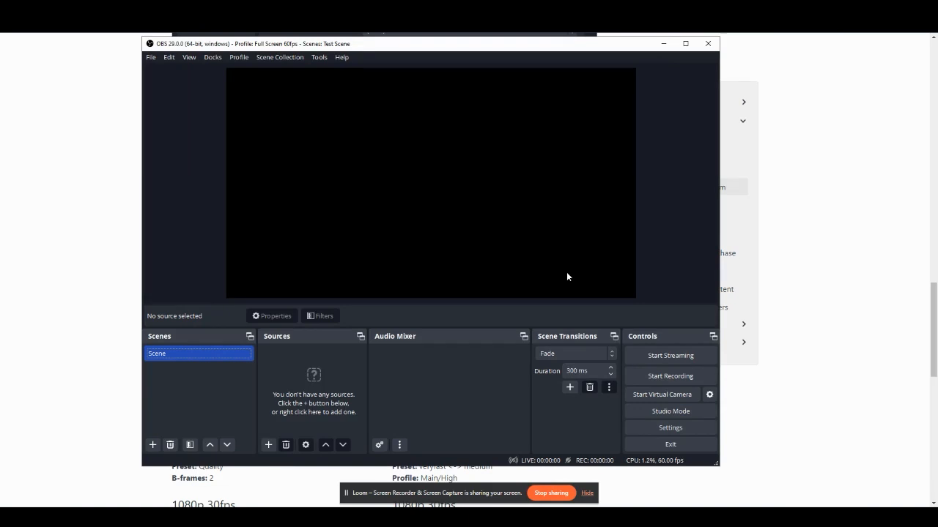
pyautogui.moveTo(565, 271)
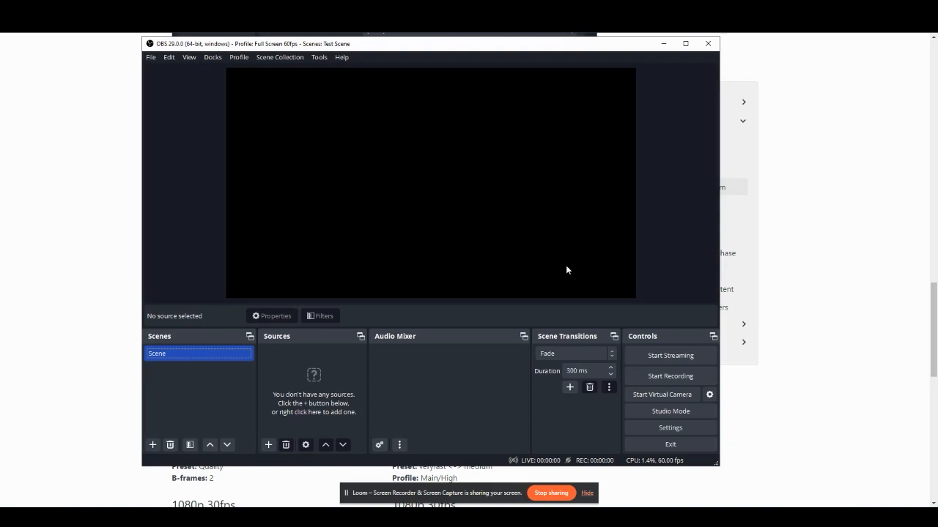
pyautogui.click(685, 44)
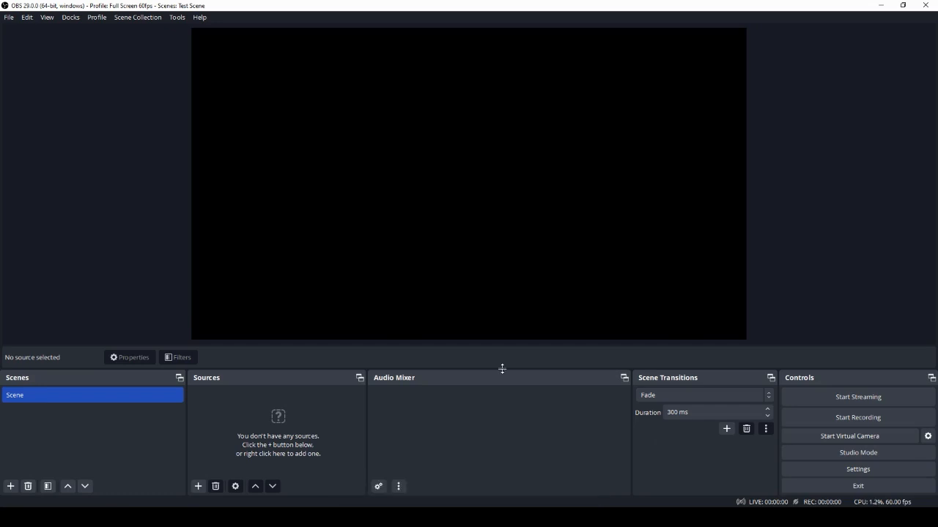
# Add a Display Capture source of the primary monitor, then begin adding another source.
pyautogui.click(197, 487)
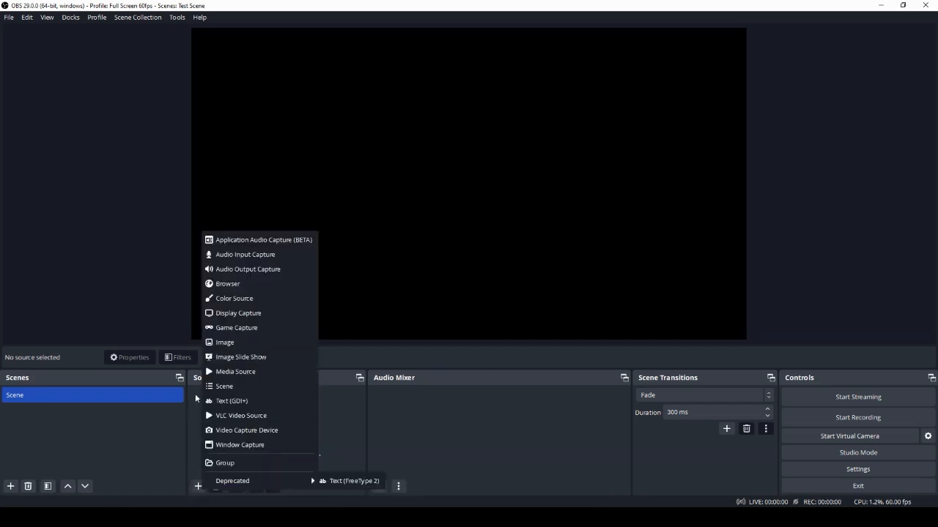
pyautogui.click(237, 313)
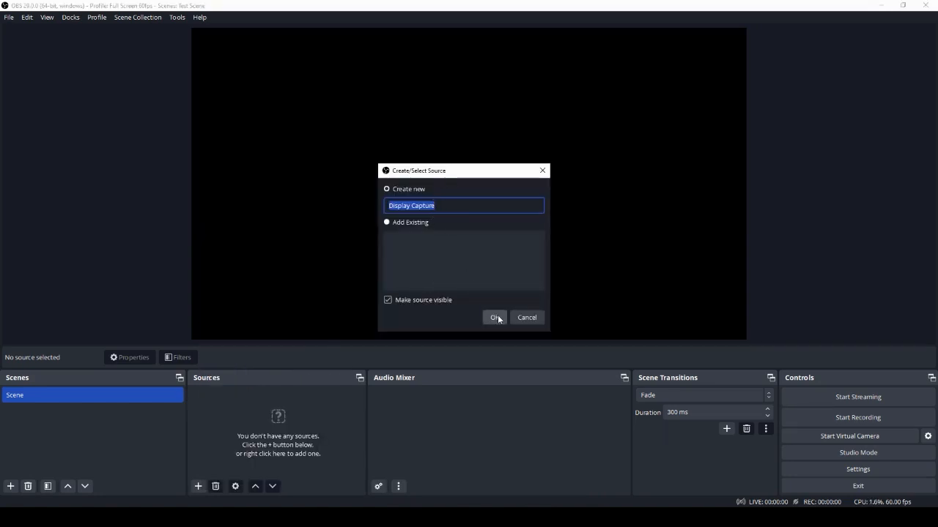
pyautogui.click(496, 317)
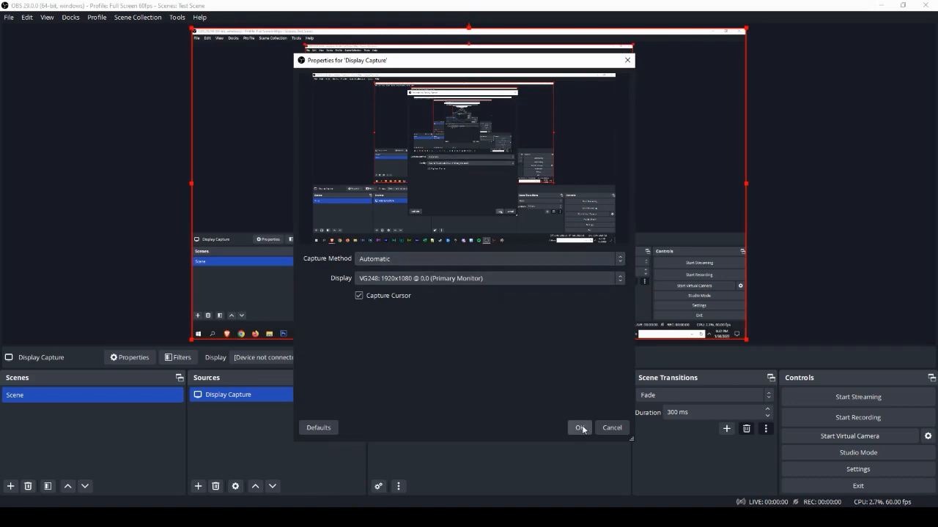
pyautogui.click(580, 427)
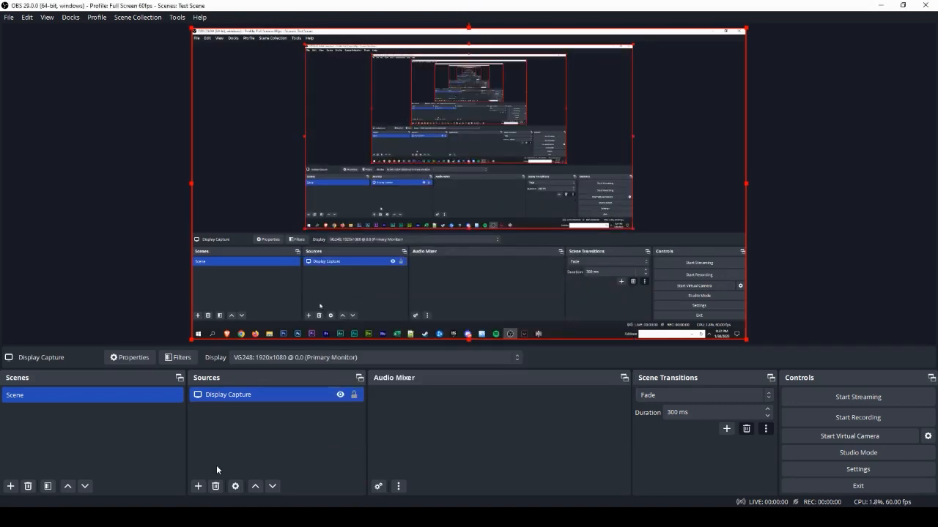
pyautogui.click(198, 486)
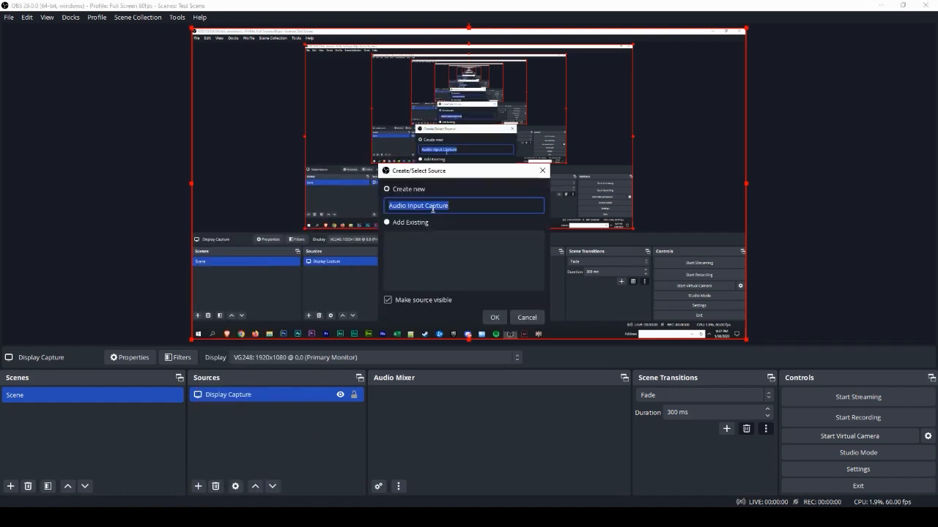
# Create the Audio Input Capture source so it joins Display Capture in the scene.
pyautogui.click(495, 316)
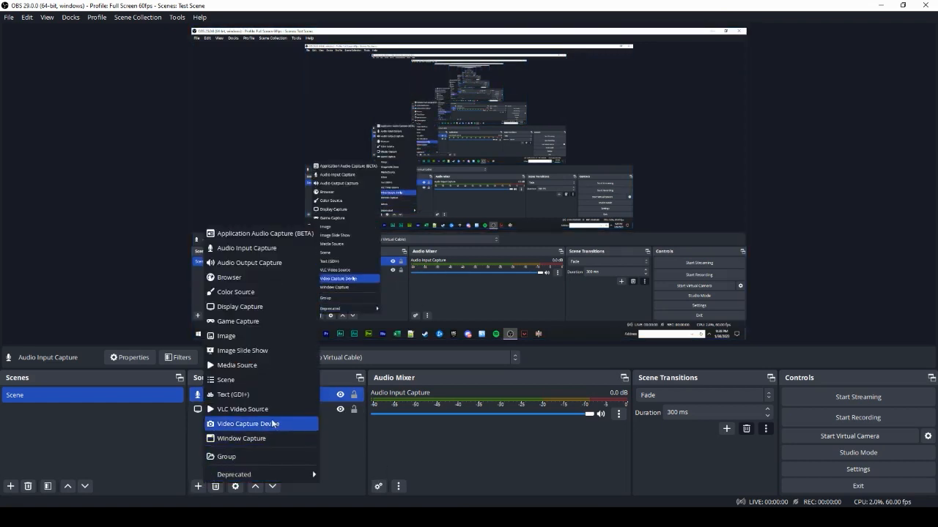
# Add a Video Capture Device webcam source and place it in the preview's top-left corner.
pyautogui.click(250, 423)
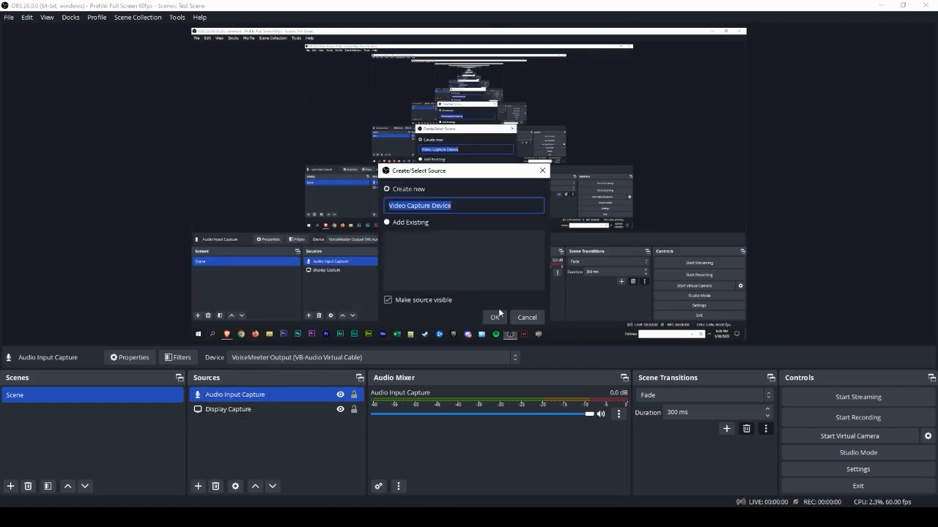
pyautogui.click(495, 316)
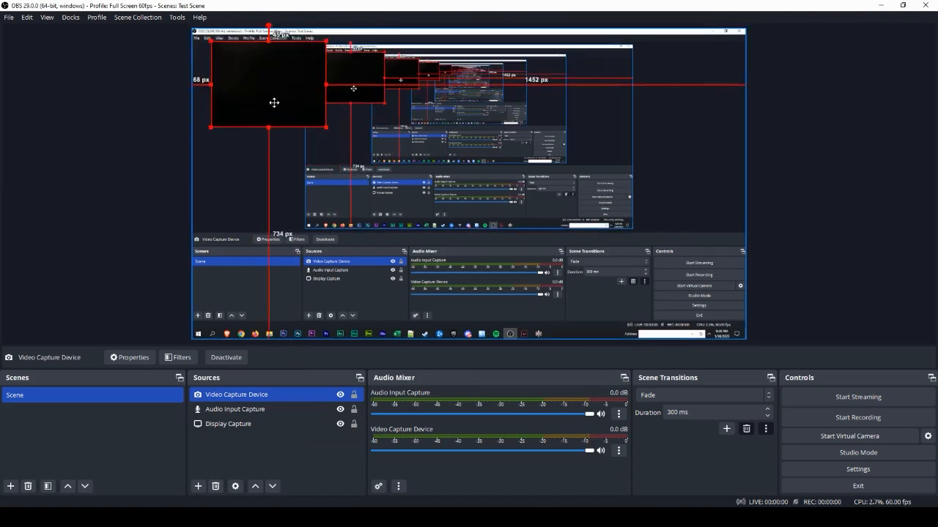
pyautogui.click(229, 423)
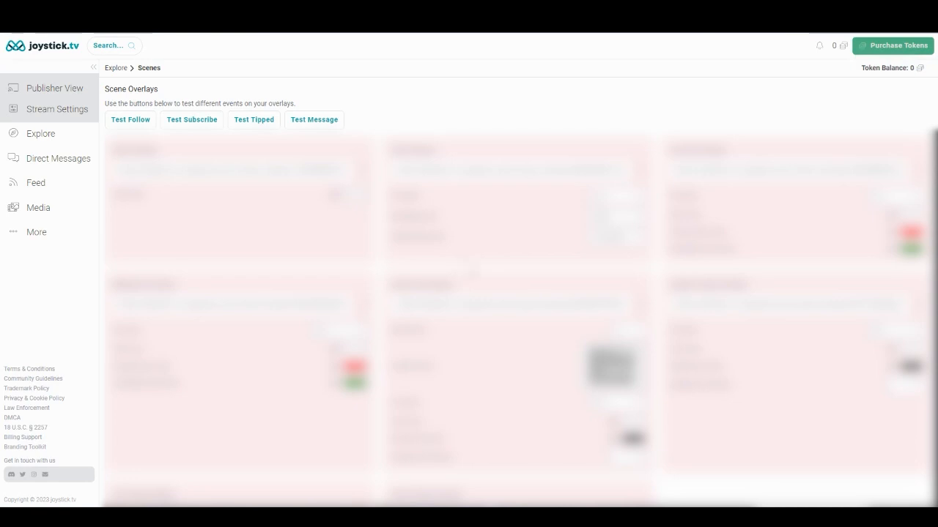
# Leave the JoyStick.tv Scene Overlays page for the OBS window with its starry Media Source.
pyautogui.click(920, 67)
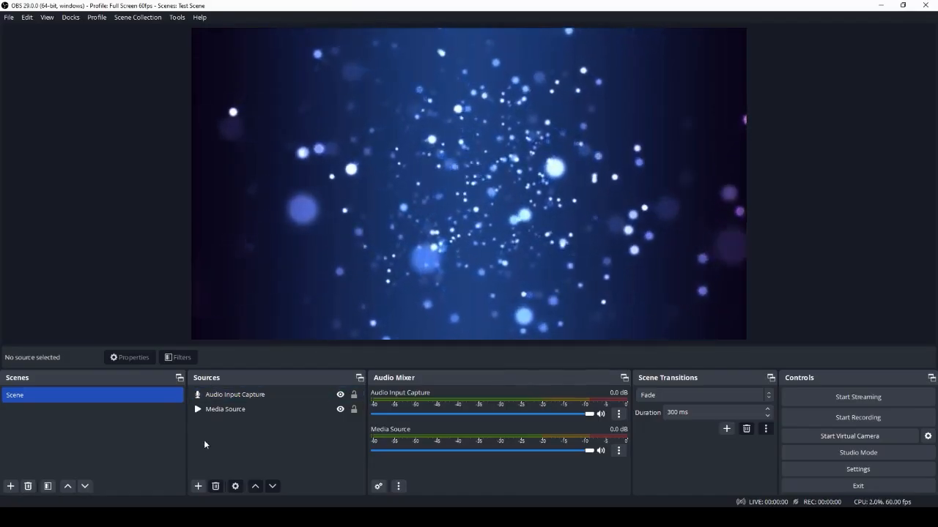
# Add a new Browser source for the JoyStick overlay.
pyautogui.click(198, 486)
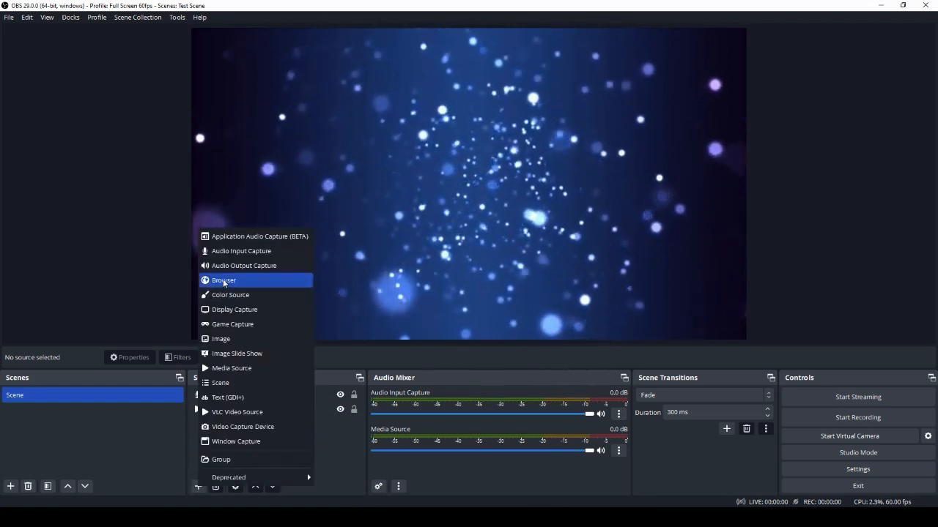
pyautogui.click(224, 279)
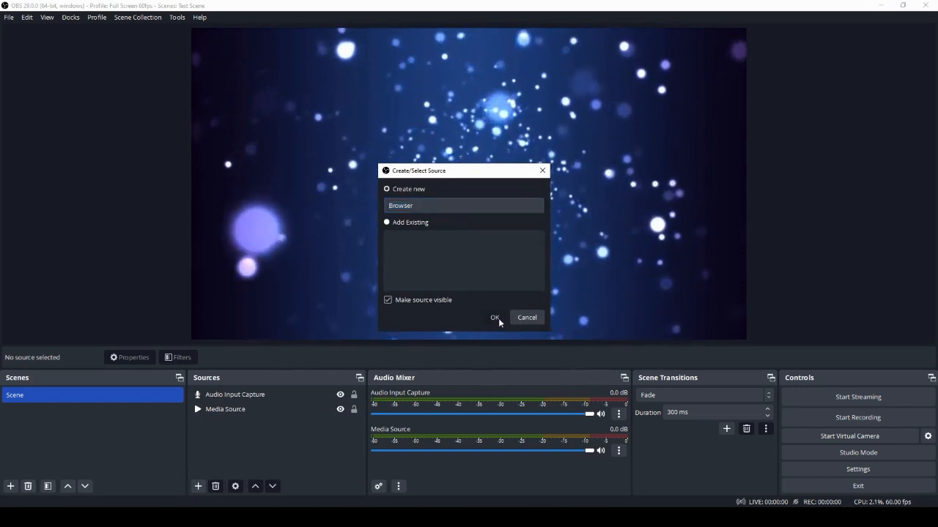
pyautogui.click(495, 317)
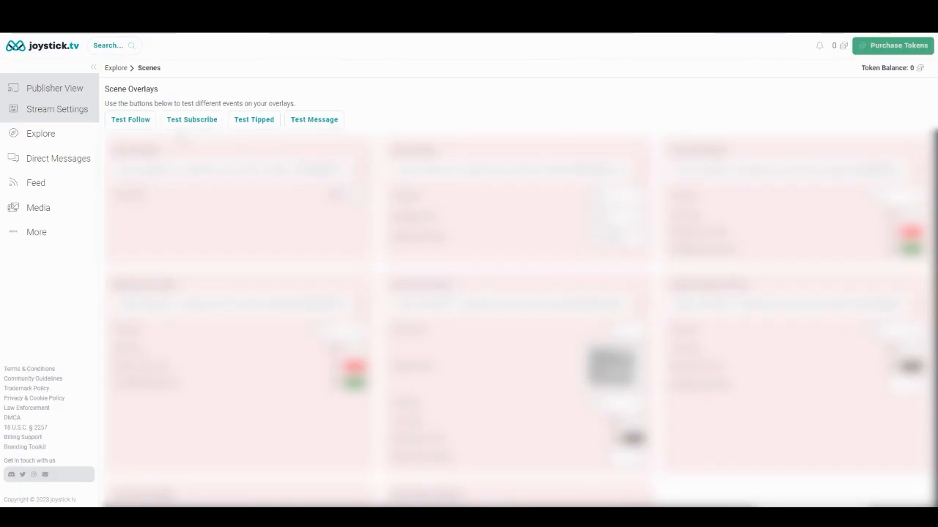
# Return to OBS where the Browser overlay sits top-left over the Media Source background.
pyautogui.click(129, 120)
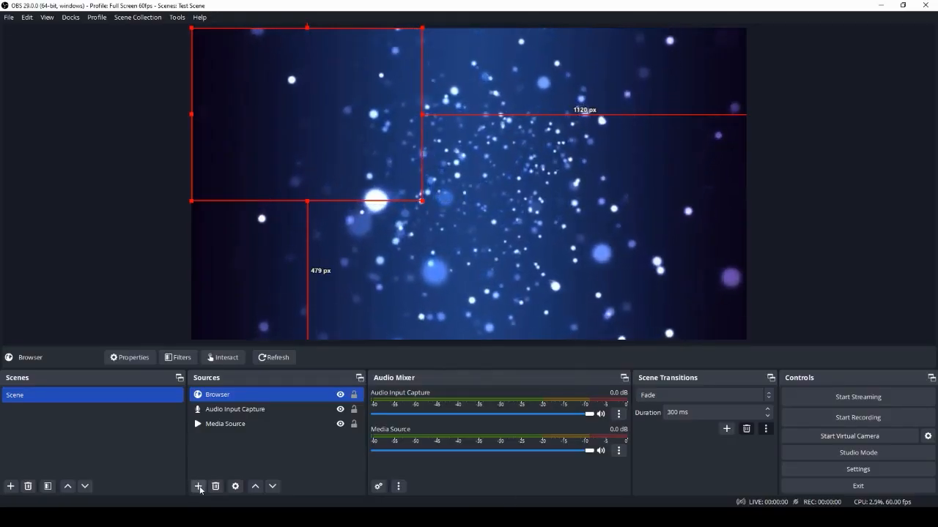
# Add Browser 2 with the JoyStick chat URL on the right, then send a JoyStick.tv test message.
pyautogui.click(198, 486)
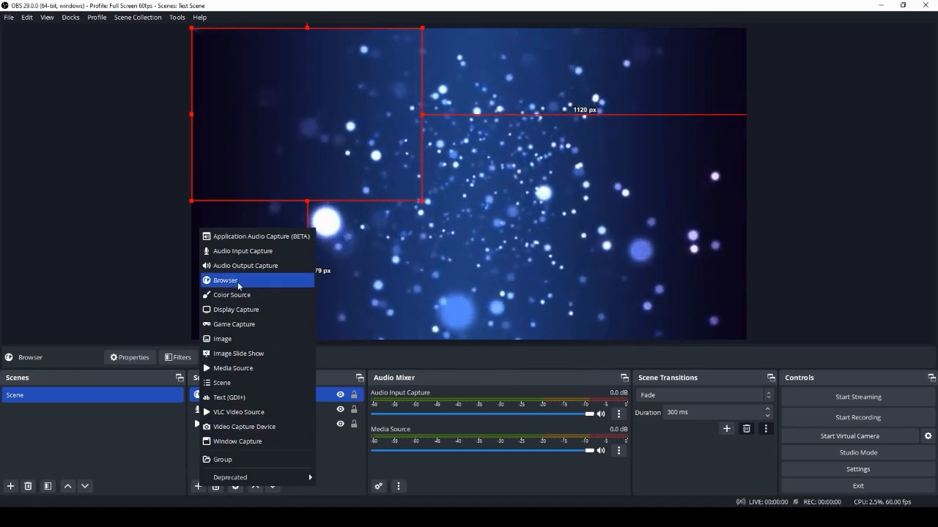
pyautogui.click(225, 280)
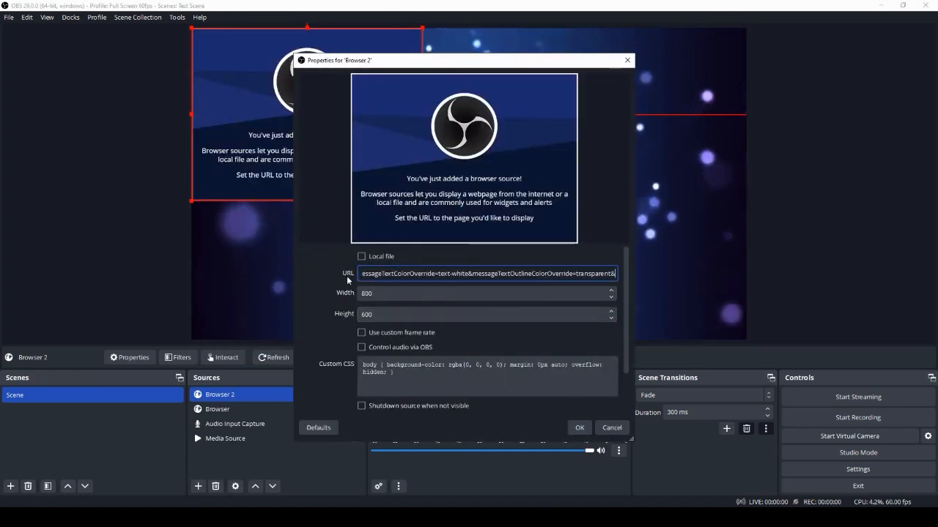
pyautogui.click(578, 427)
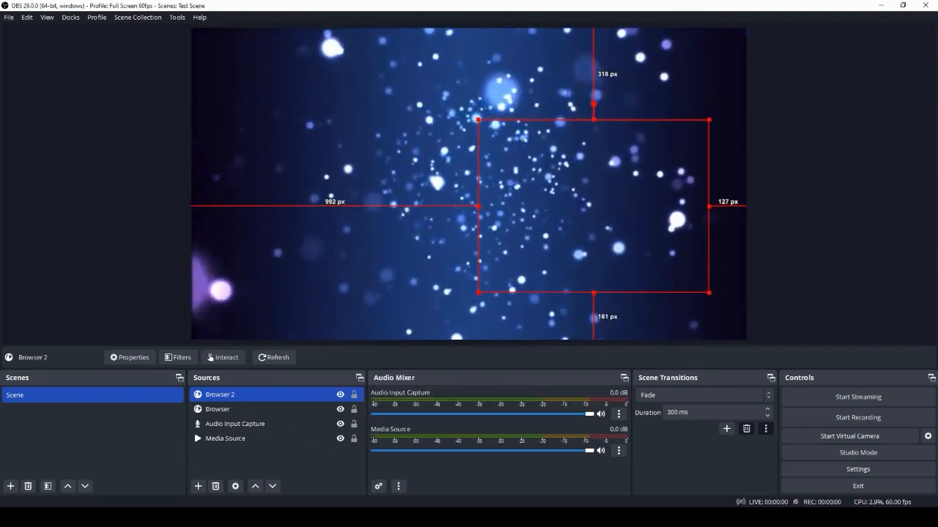
pyautogui.click(314, 120)
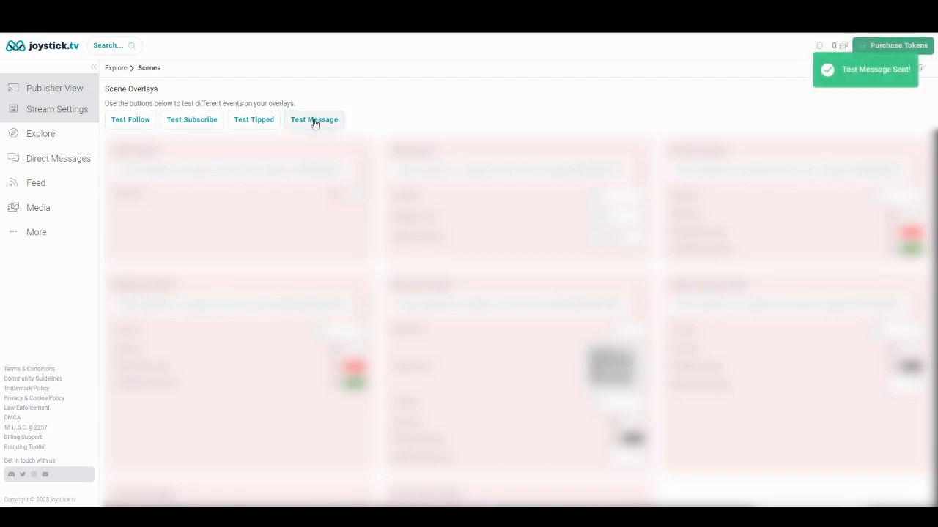